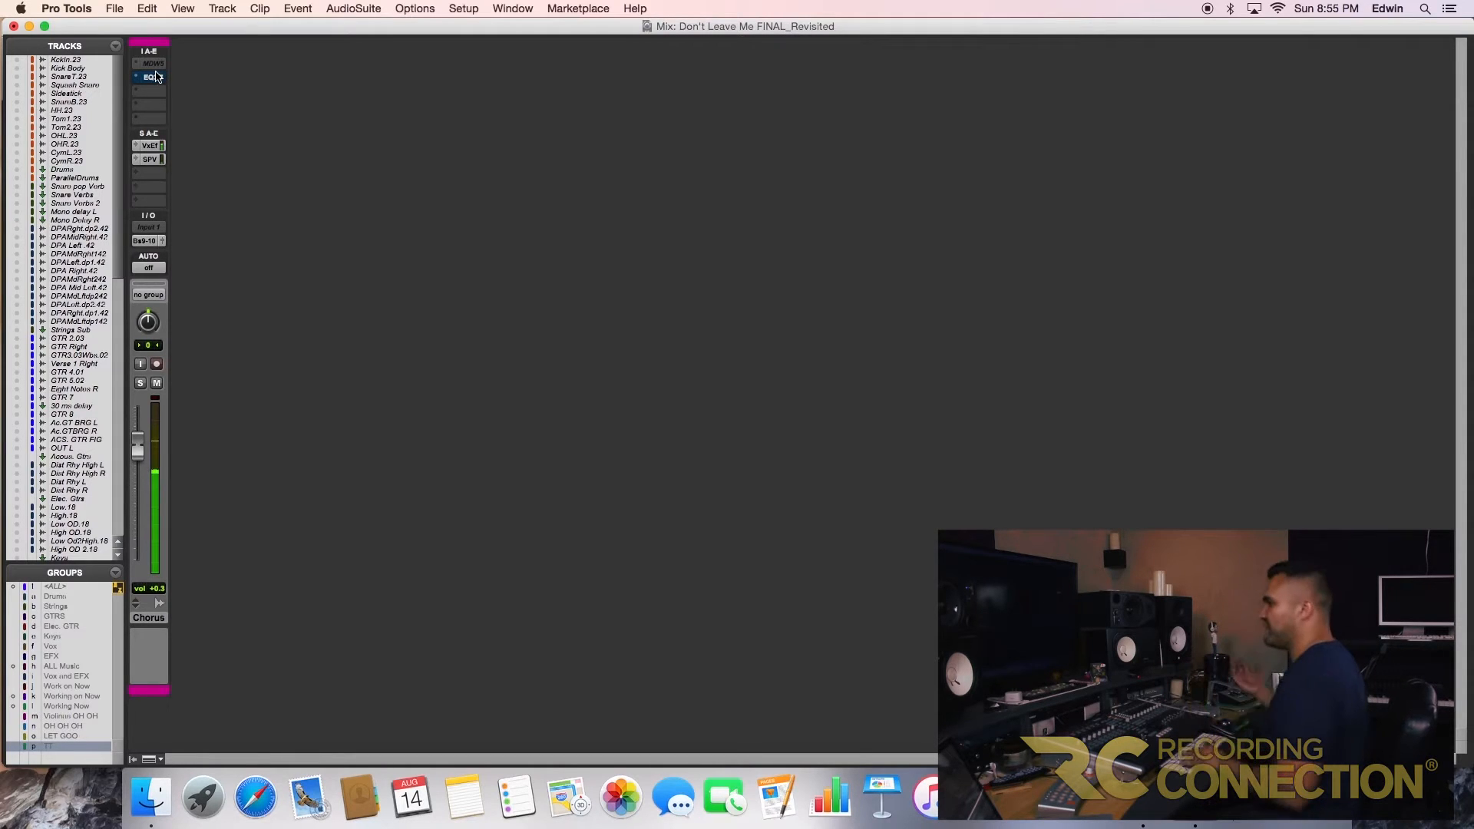
Open the EQ3 7-Band insert on the Chorus track to show its default settings
{"action": "left_click", "coordinate": [152, 78]}
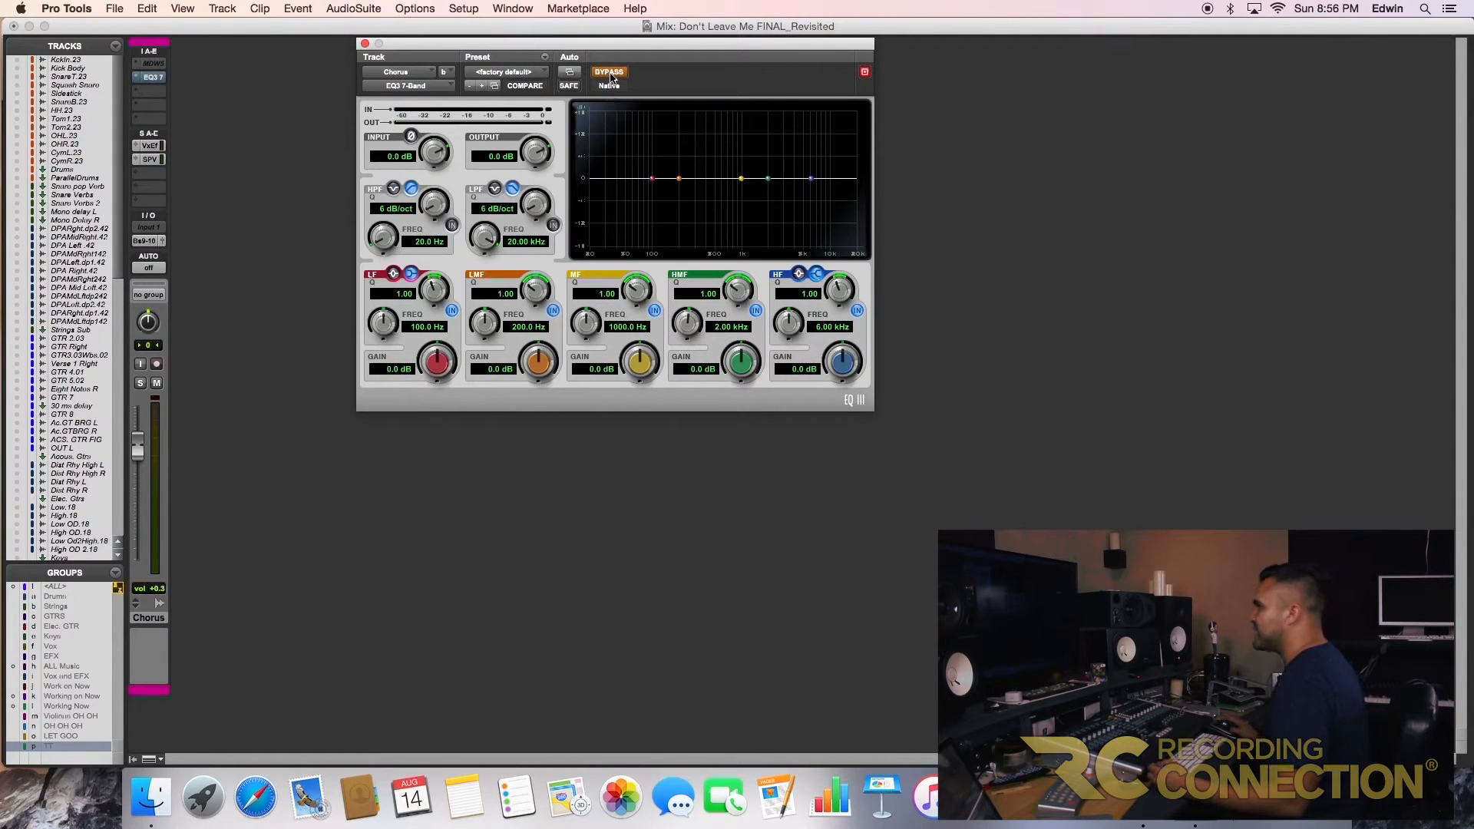
Un-bypass the EQ, high-pass near 138 Hz, and lift high-mids 2.6 dB near 1.9 kHz
{"action": "left_click", "coordinate": [609, 71]}
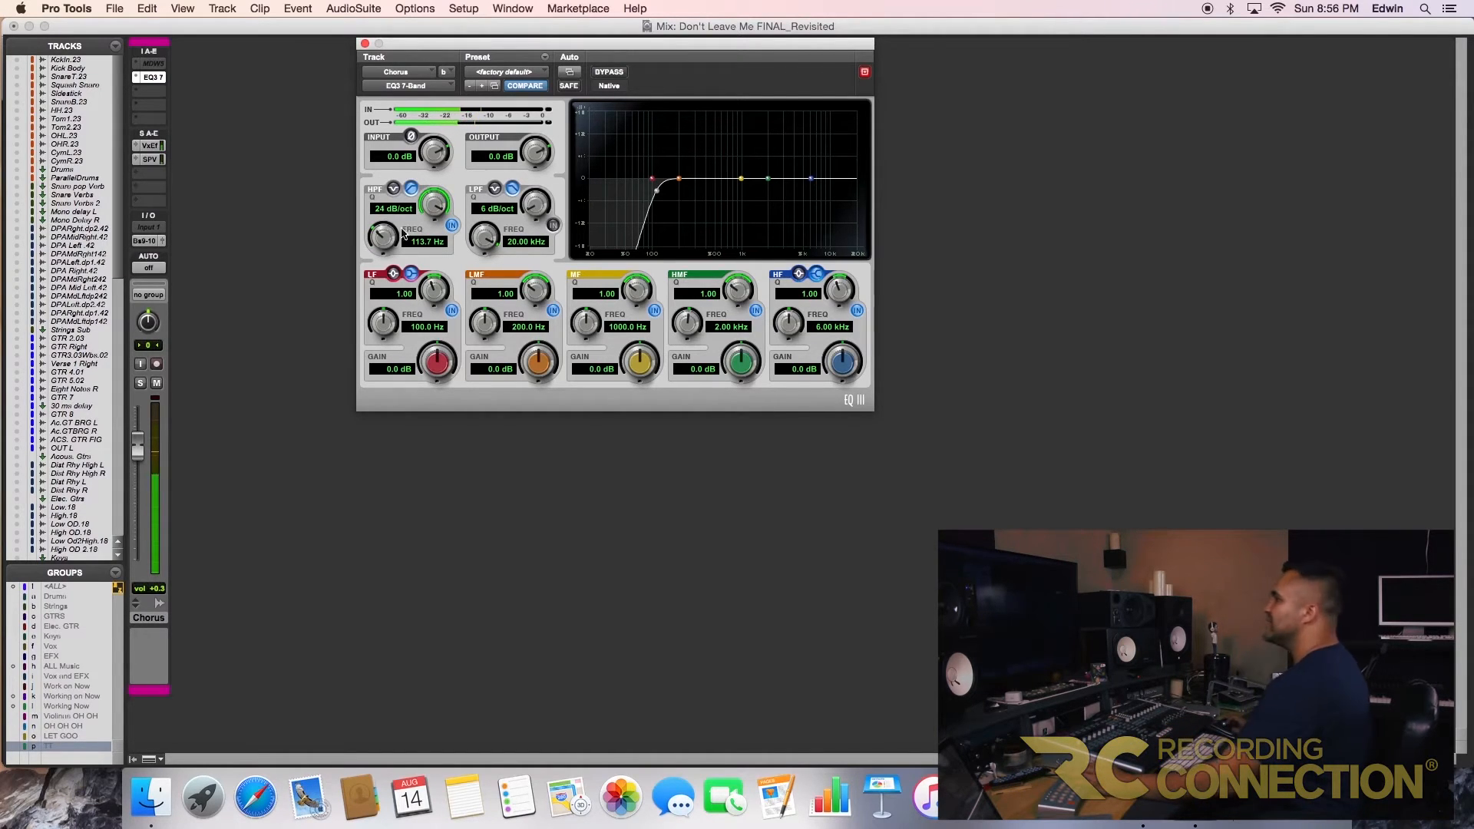
{"action": "left_click_drag", "start_coordinate": [384, 235], "coordinate": [384, 226]}
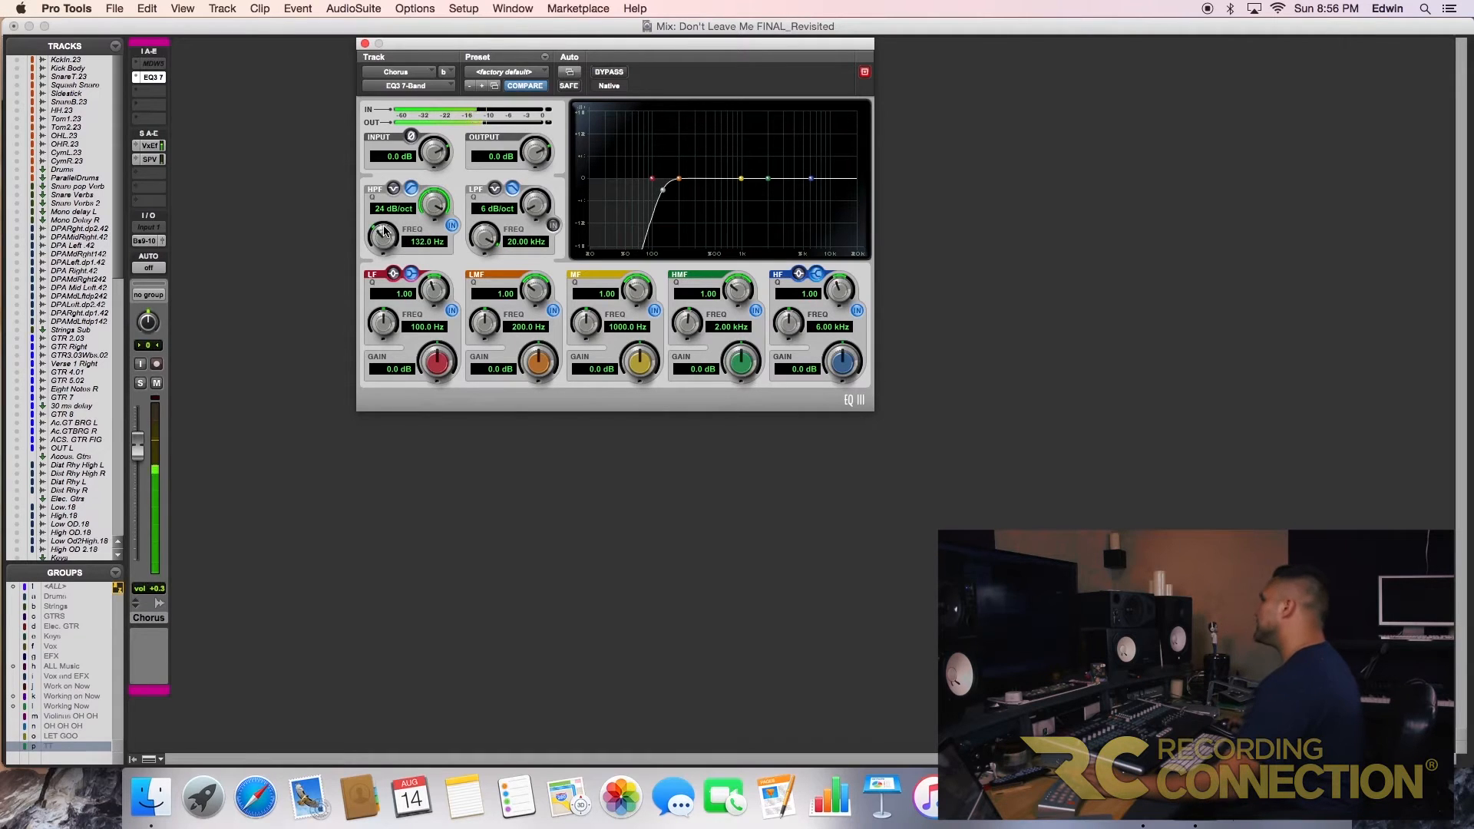
{"action": "left_click_drag", "start_coordinate": [384, 234], "coordinate": [386, 226]}
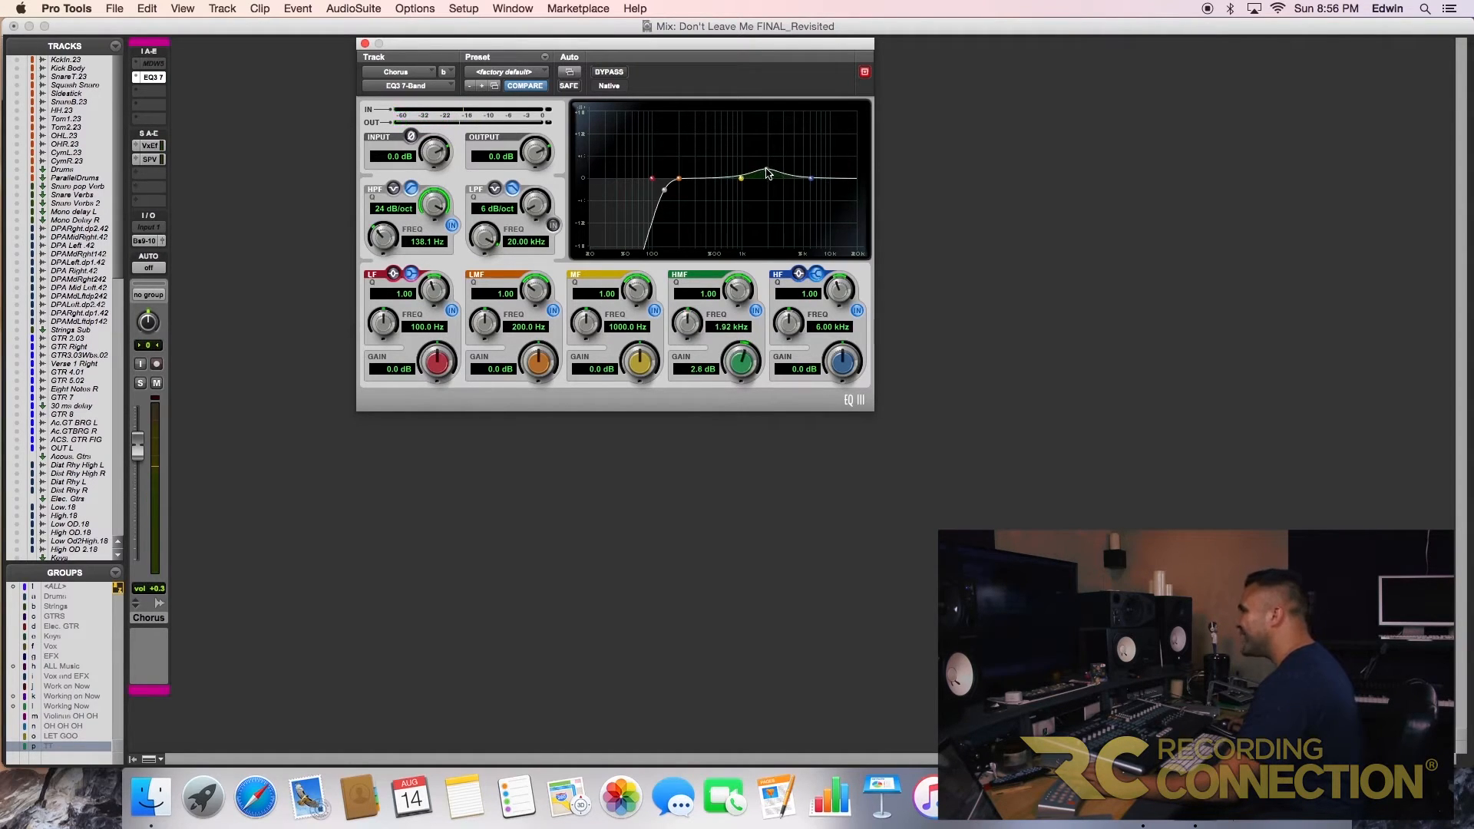
Boost high-mids 3.8 dB near 1.58 kHz, shelve highs up 3 dB, dip around 355.7 Hz
{"action": "left_click_drag", "start_coordinate": [762, 174], "coordinate": [757, 164]}
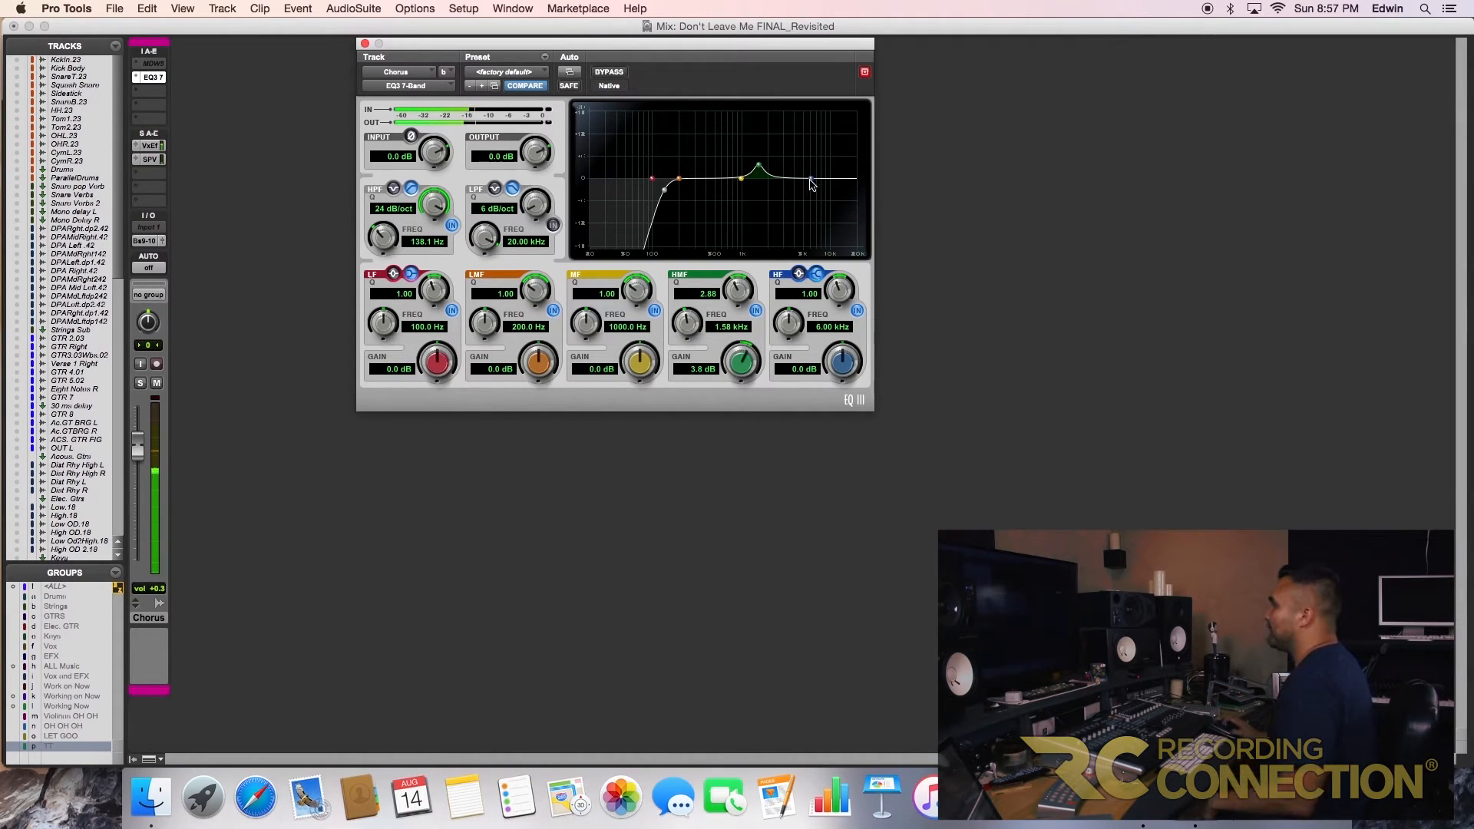
{"action": "left_click_drag", "start_coordinate": [810, 185], "coordinate": [790, 172]}
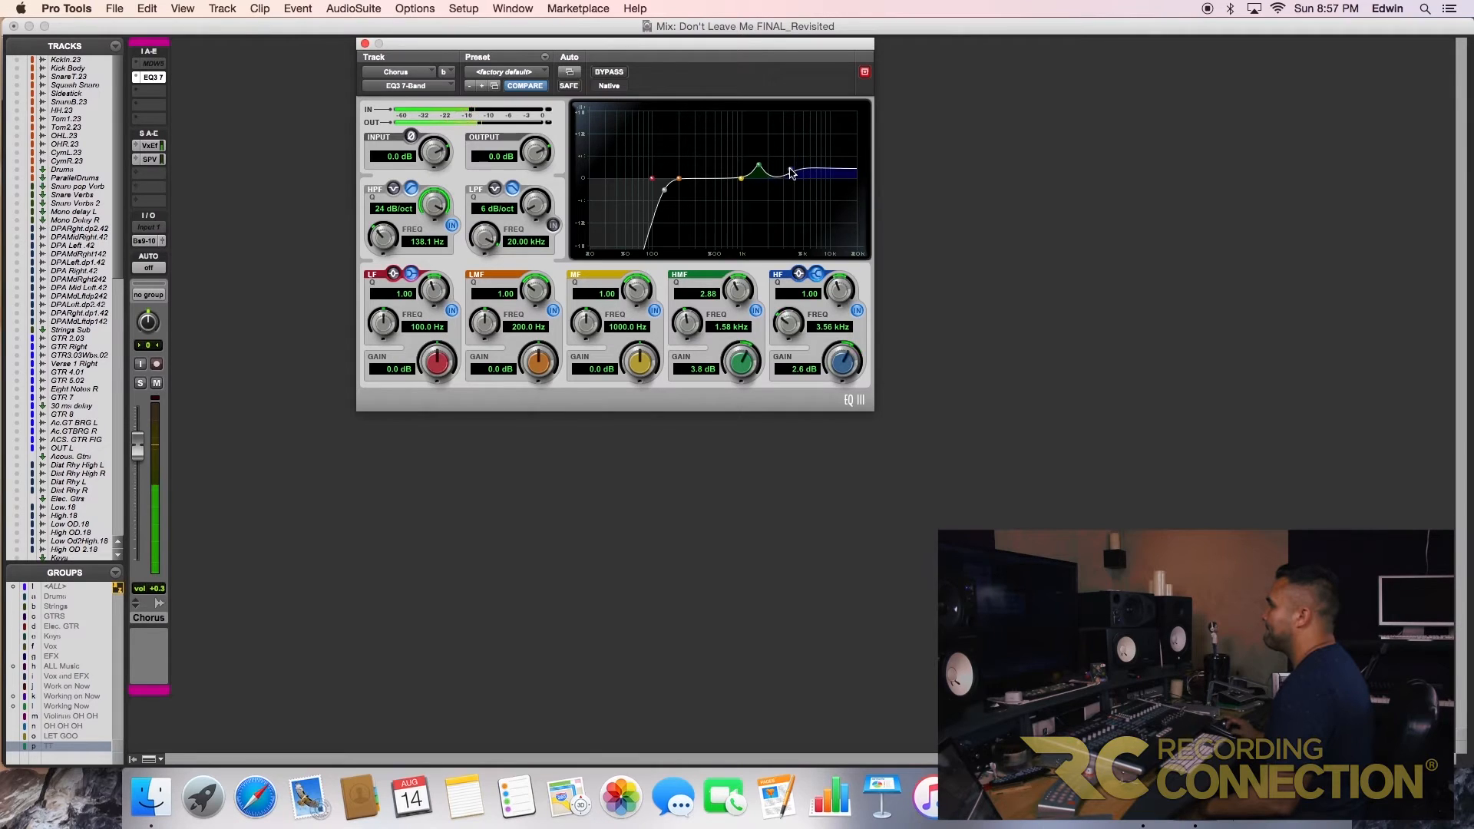
{"action": "left_click_drag", "start_coordinate": [790, 172], "coordinate": [742, 181]}
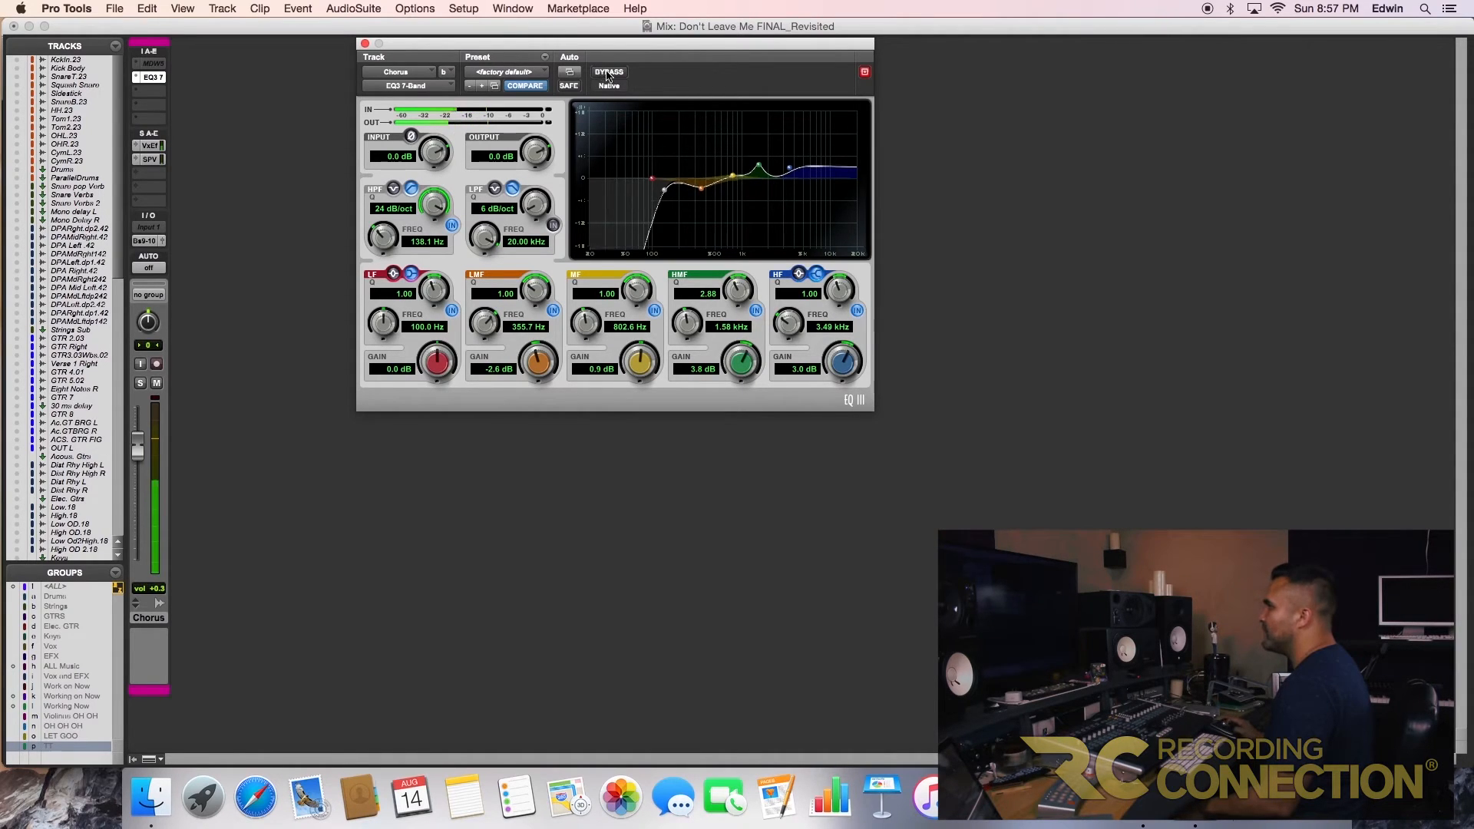
Toggle Bypass repeatedly to compare the dry and EQ'd vocal, leaving the EQ active
{"action": "left_click", "coordinate": [609, 72]}
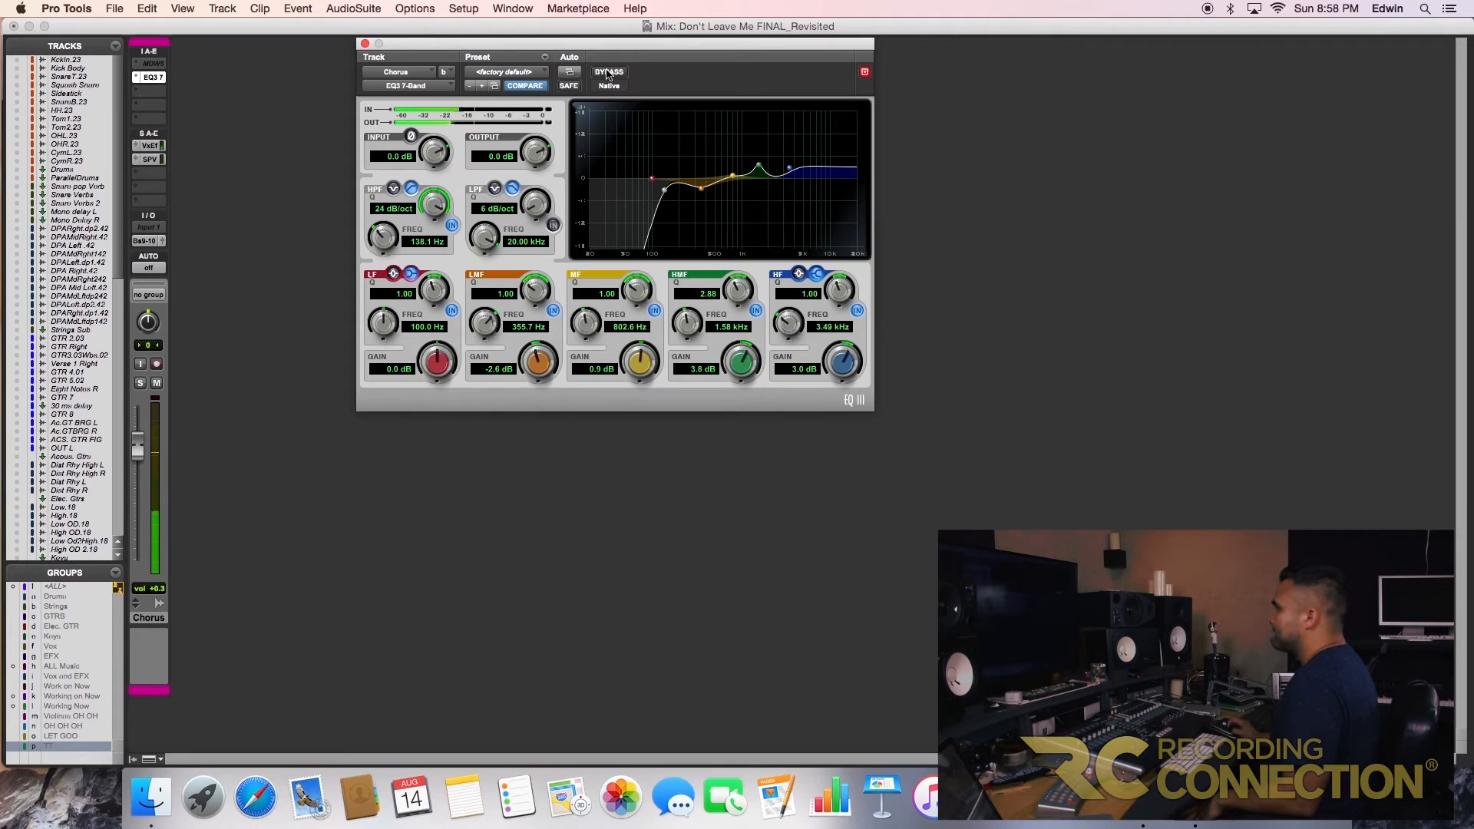
{"action": "left_click", "coordinate": [609, 72]}
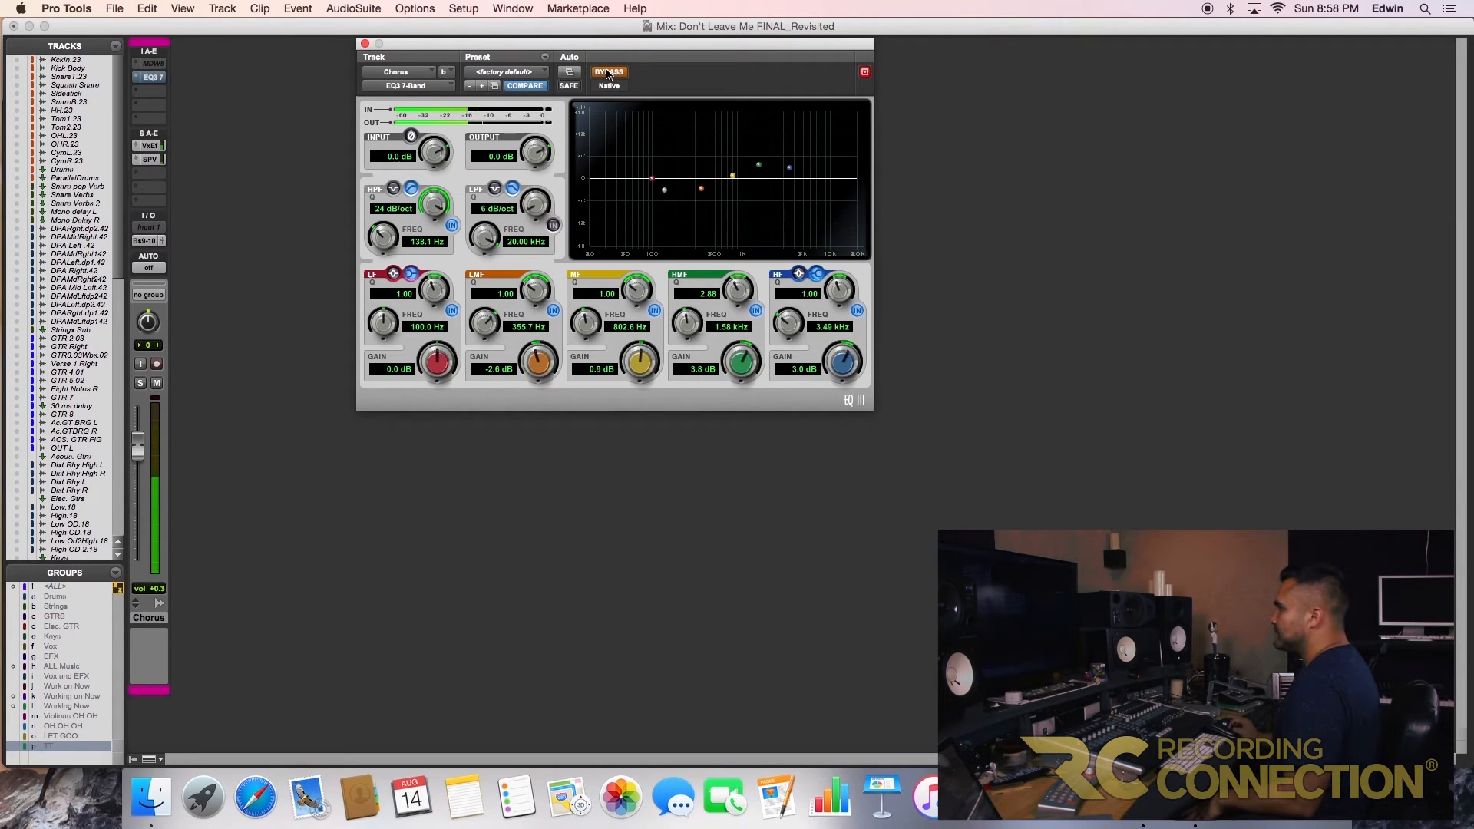
{"action": "left_click", "coordinate": [609, 73]}
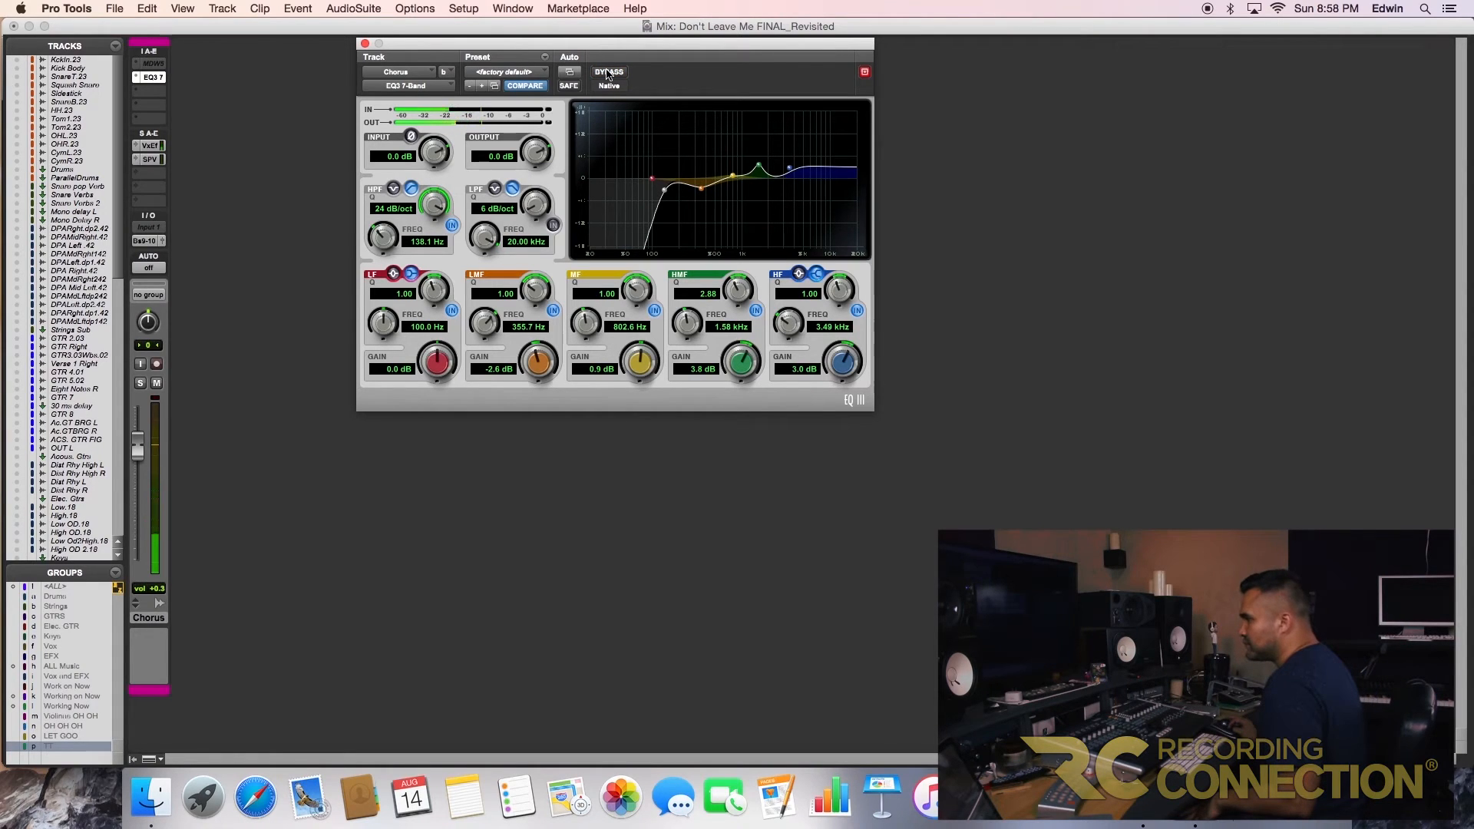
{"action": "left_click", "coordinate": [609, 73]}
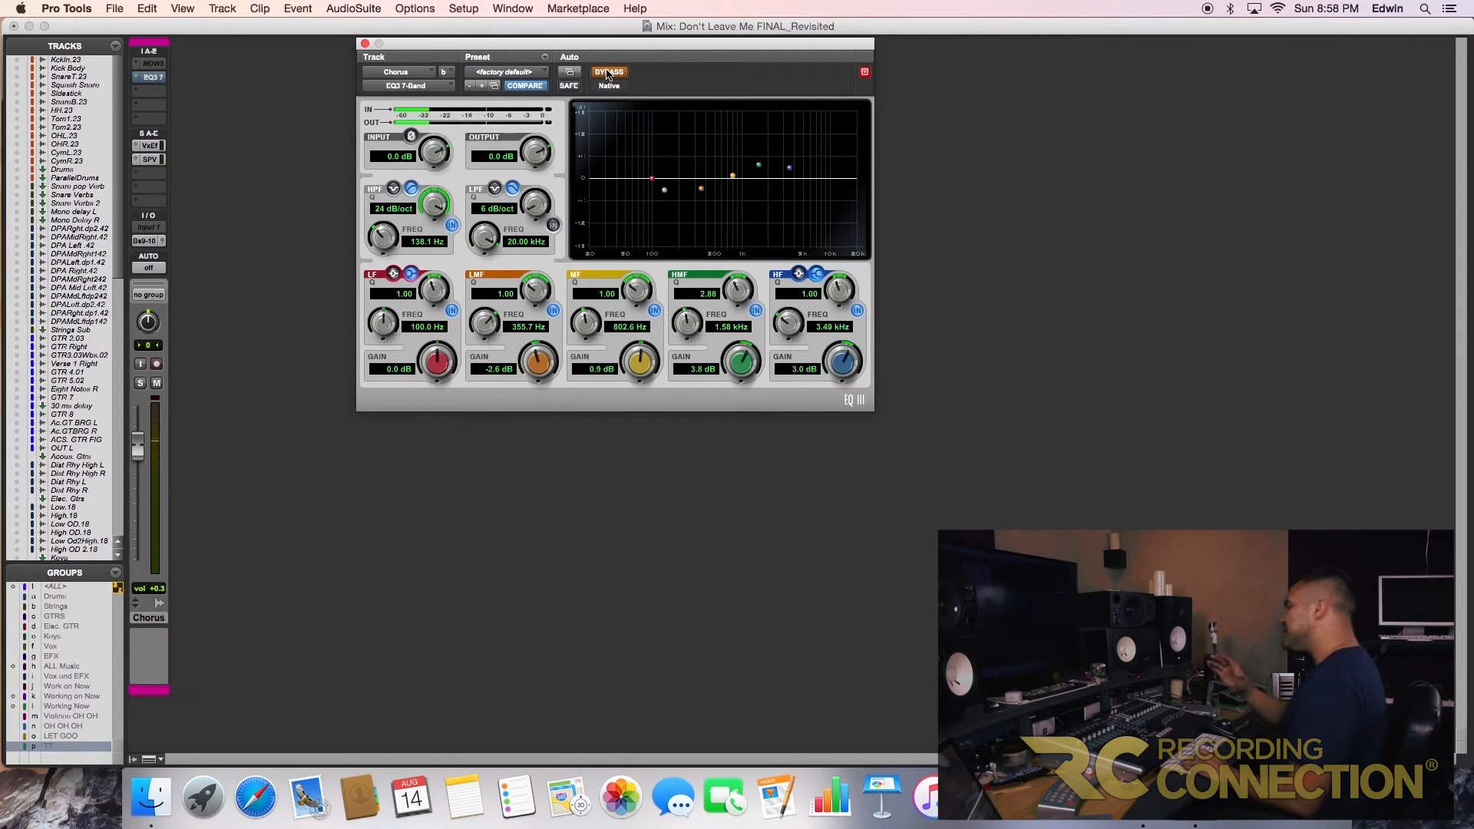
{"action": "left_click", "coordinate": [609, 72]}
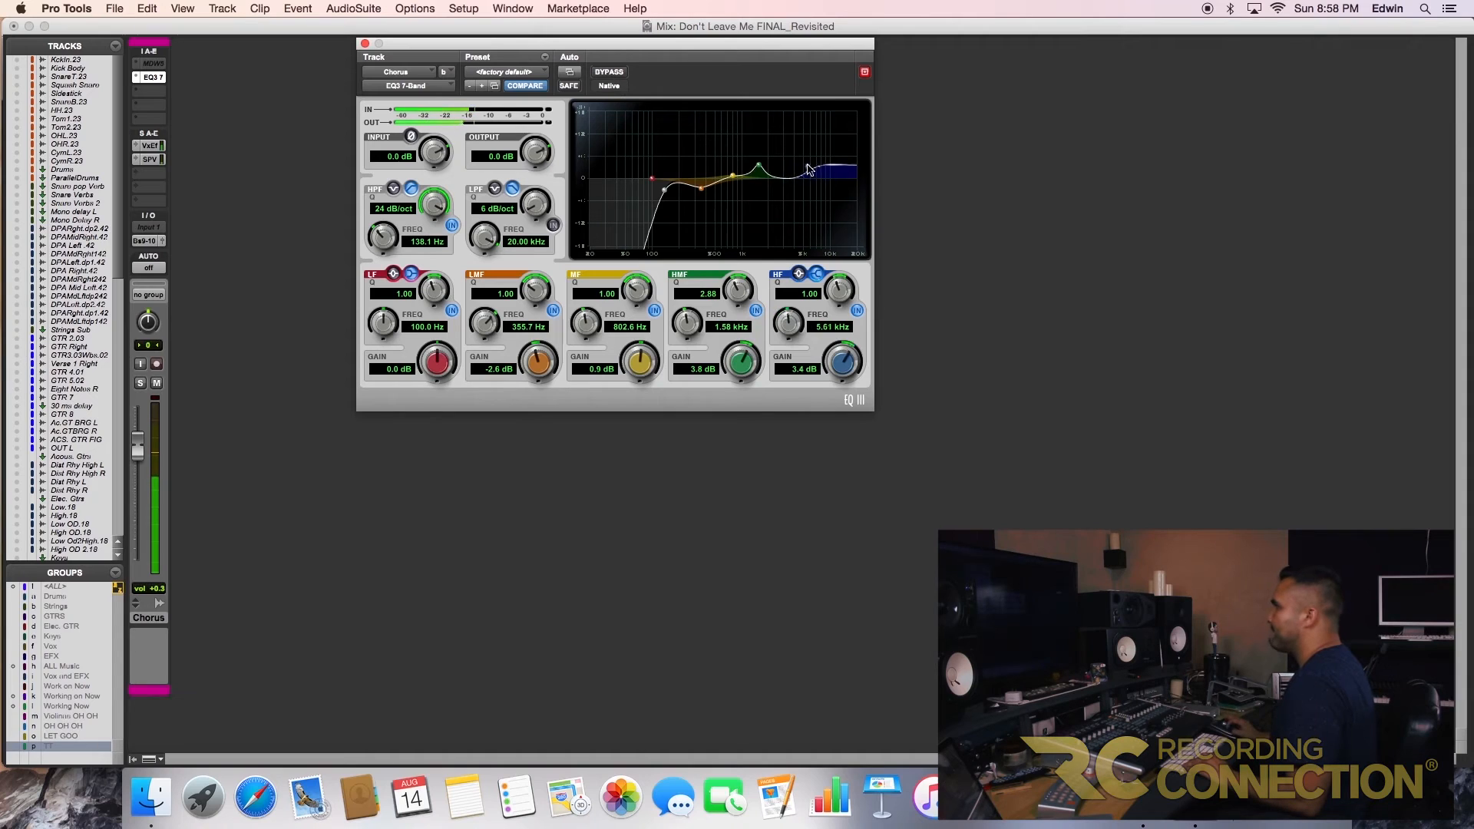
Set the high band to 2.2 dB at 11.25 kHz and move the high-mid boost toward 8.35 kHz
{"action": "left_click_drag", "start_coordinate": [809, 167], "coordinate": [797, 162]}
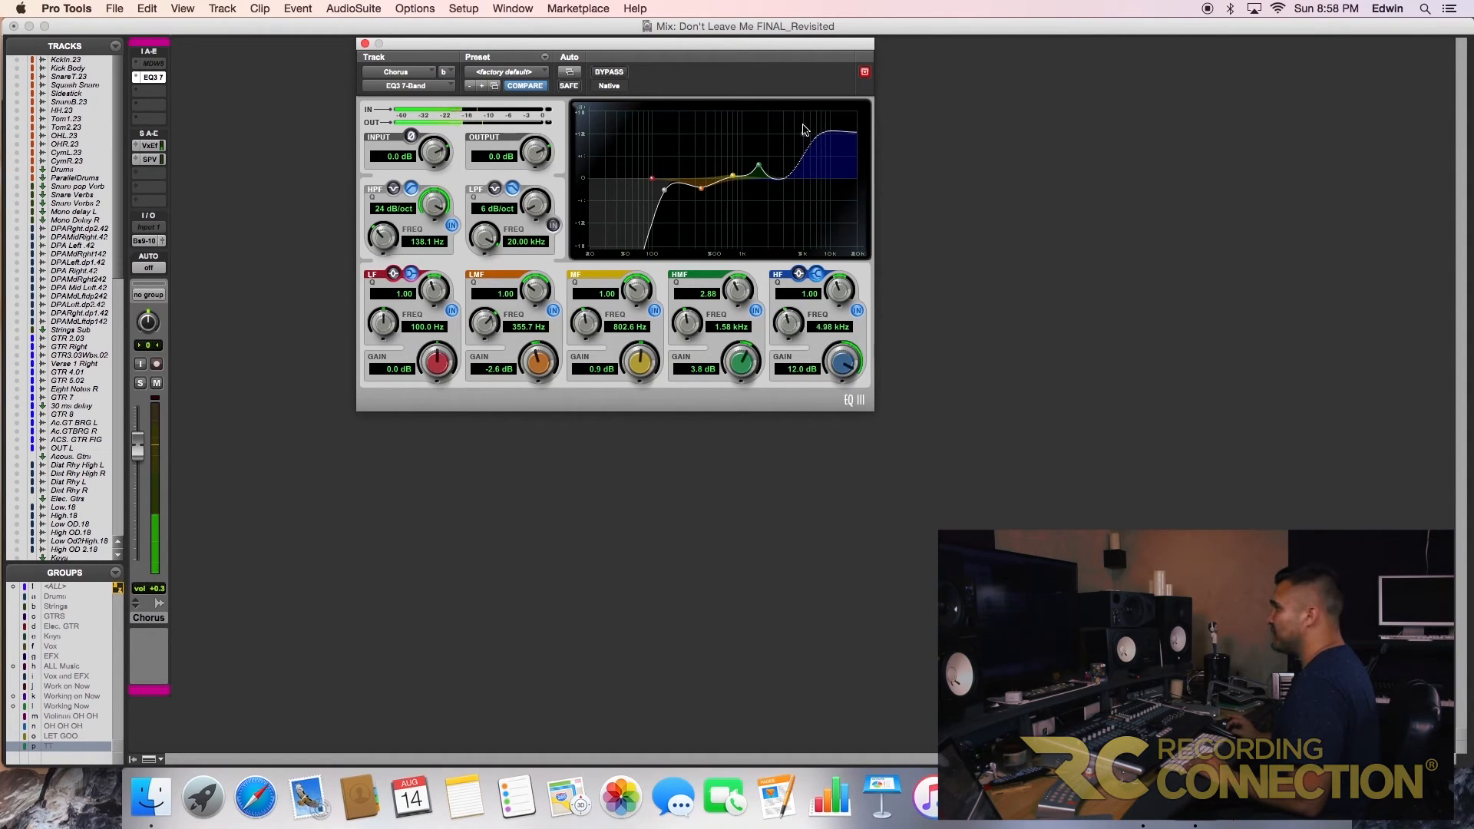
{"action": "left_click_drag", "start_coordinate": [804, 131], "coordinate": [779, 131]}
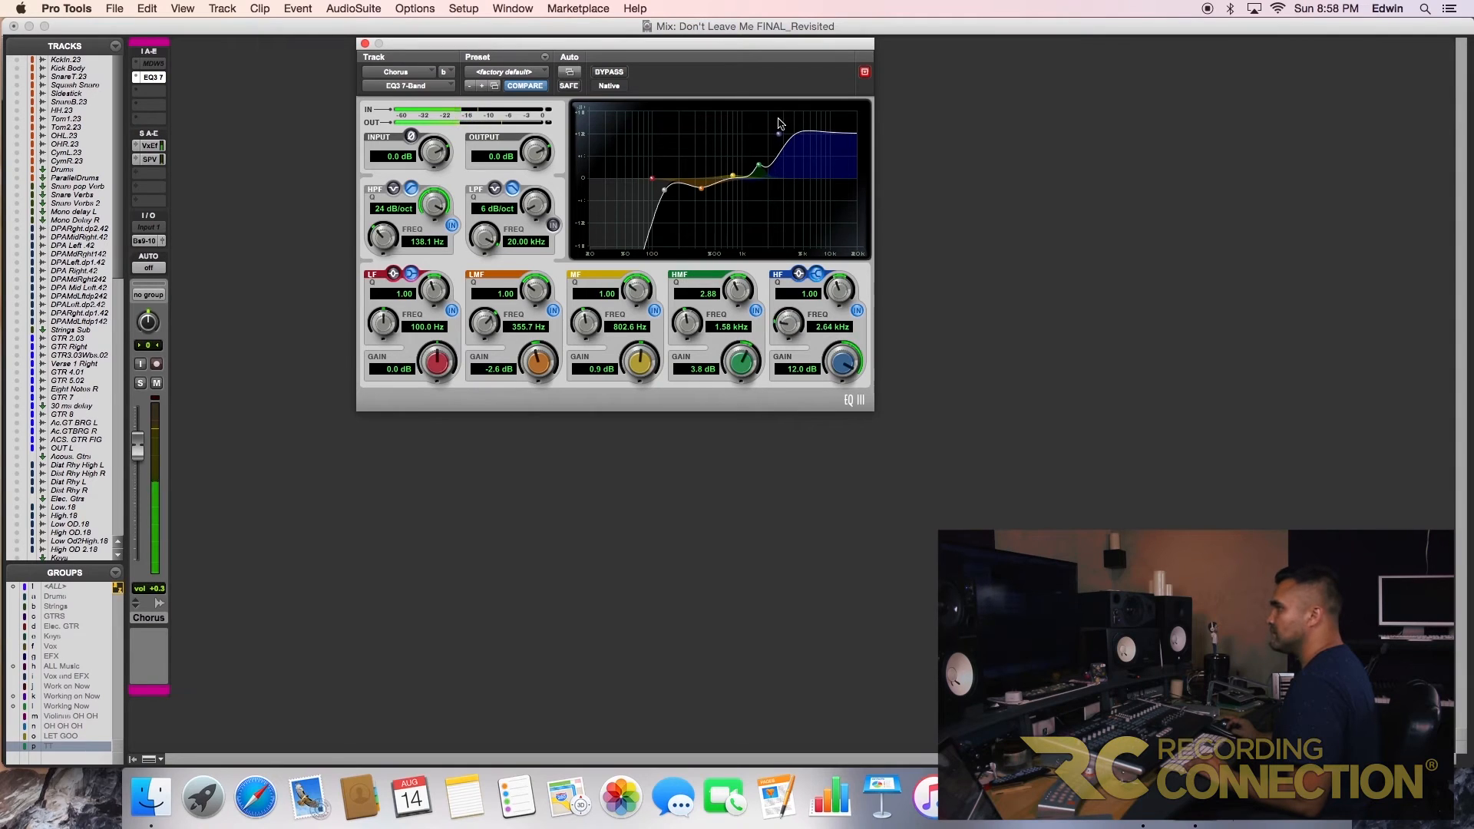
{"action": "left_click_drag", "start_coordinate": [839, 357], "coordinate": [839, 371]}
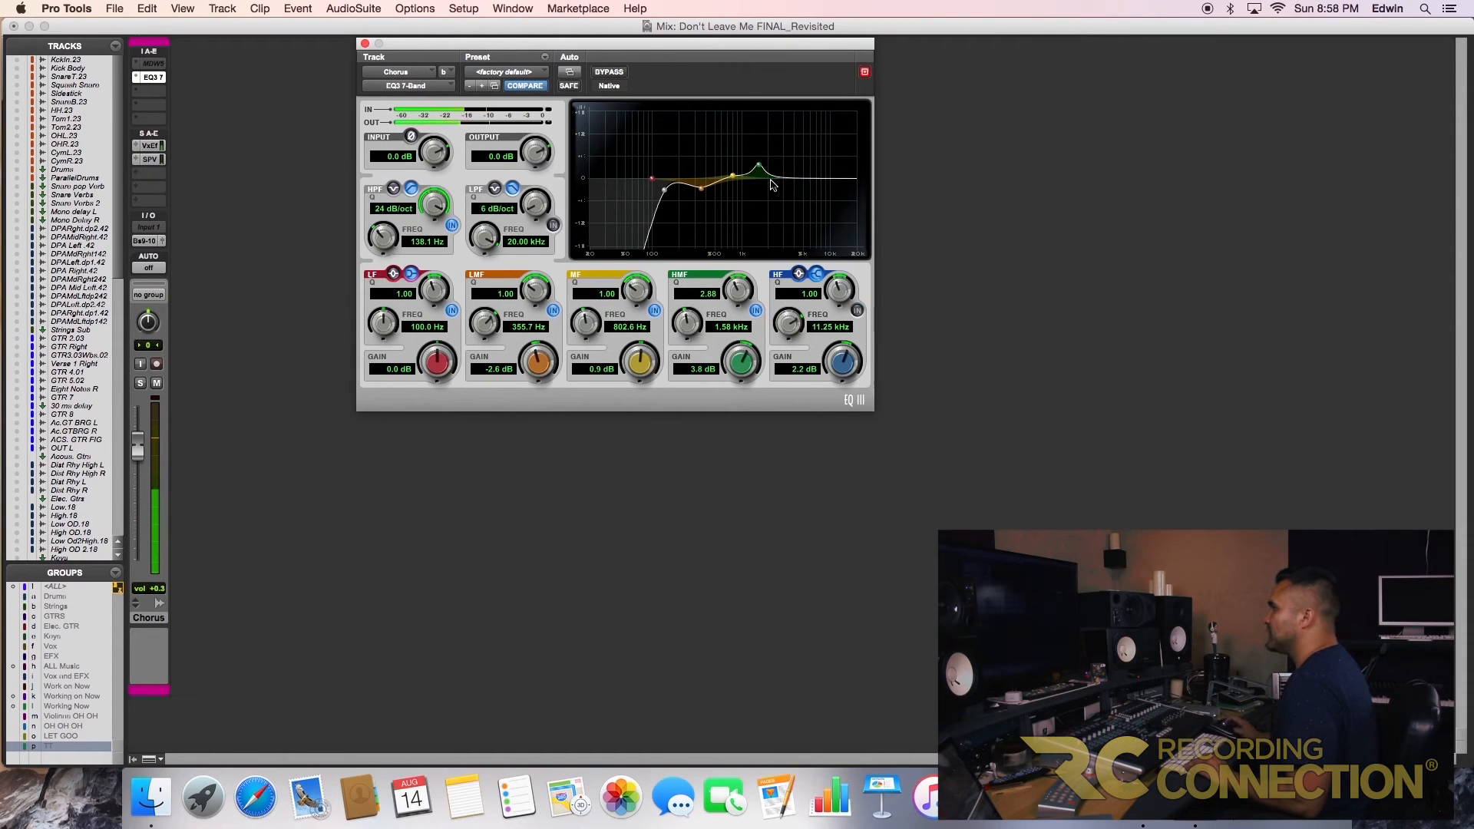
{"action": "left_click_drag", "start_coordinate": [759, 169], "coordinate": [820, 167]}
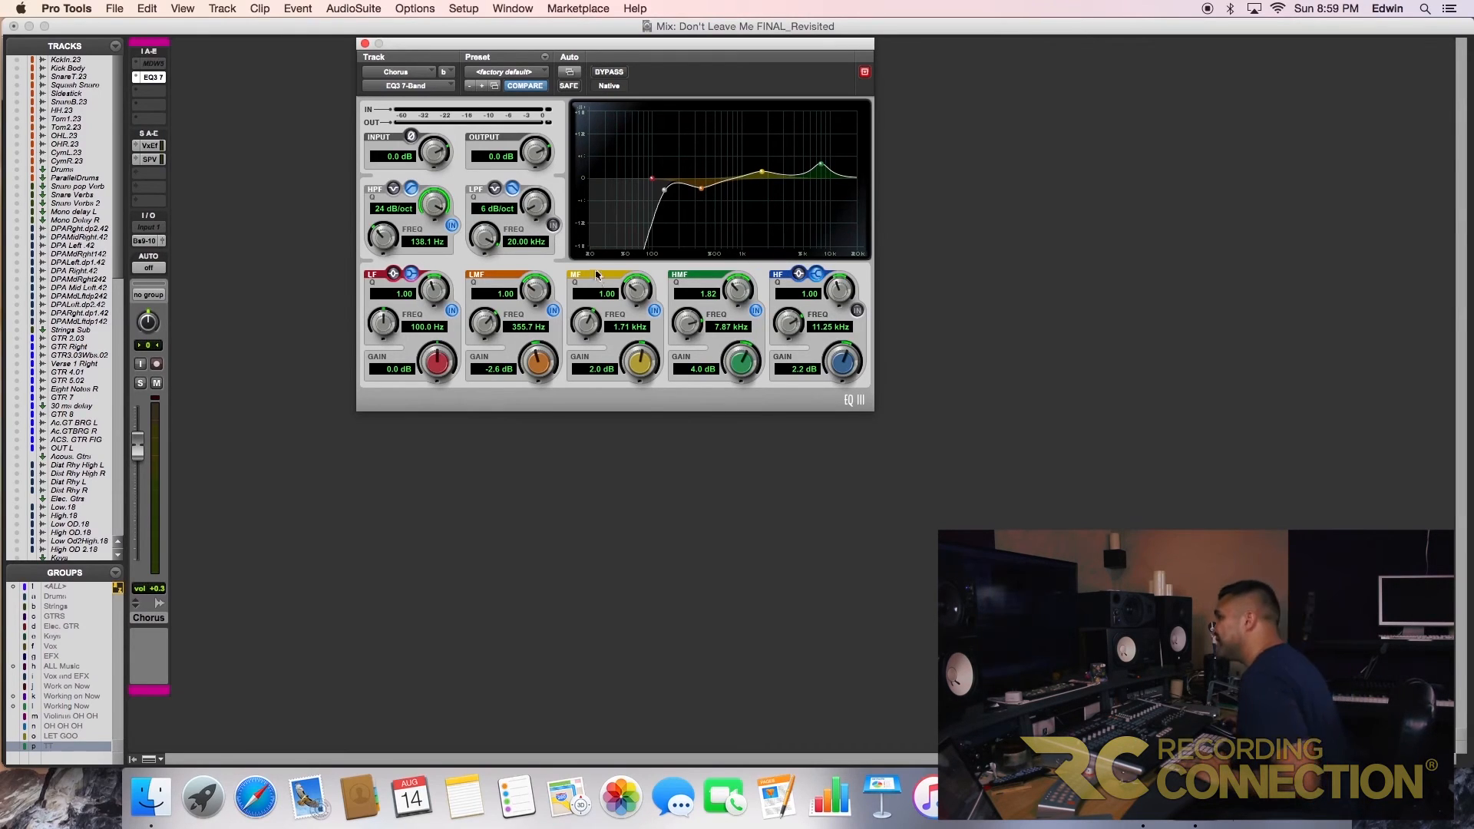
{"action": "mouse_move", "coordinate": [746, 269]}
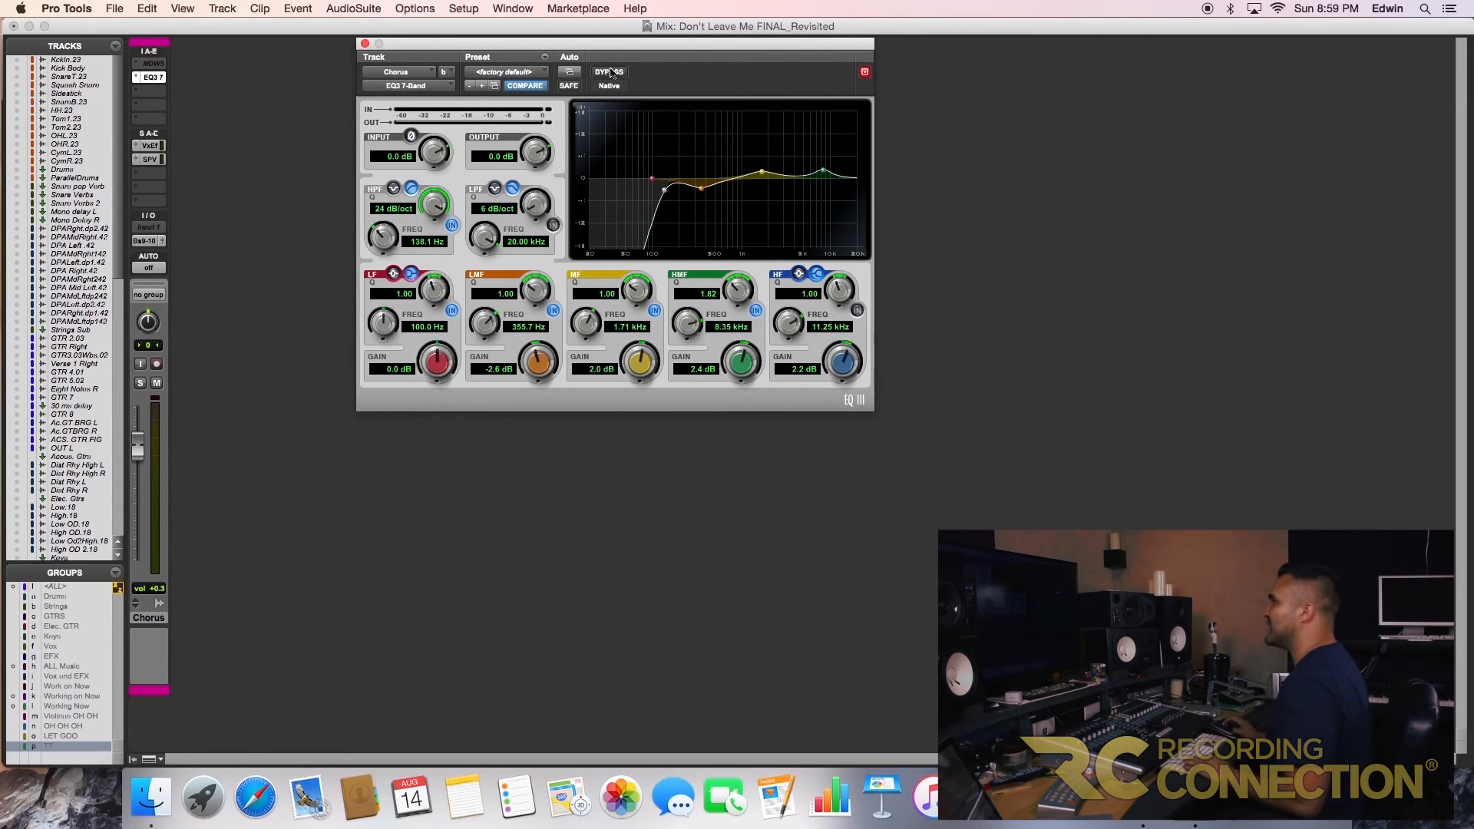
{"action": "left_click", "coordinate": [609, 72]}
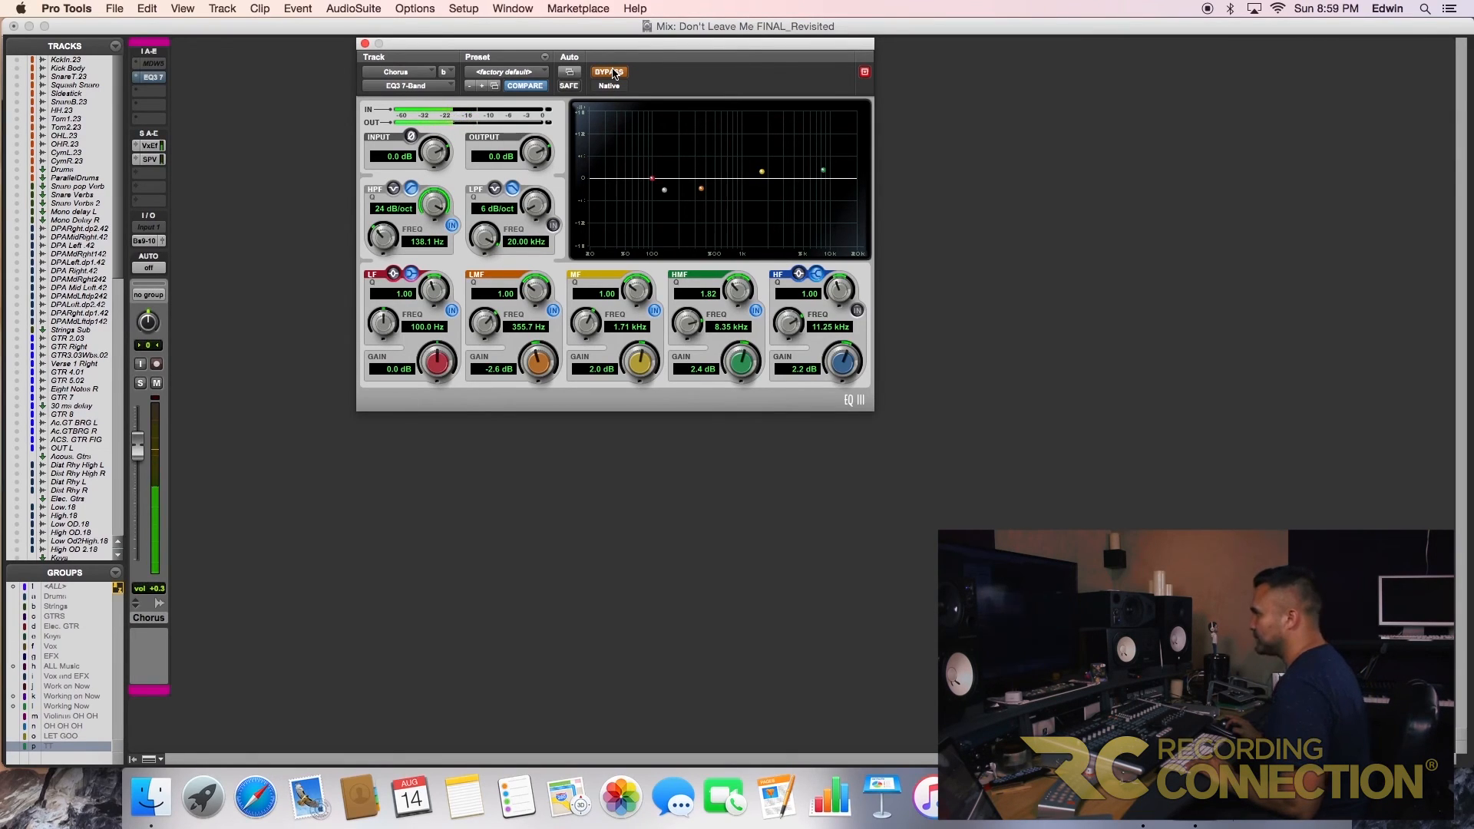
{"action": "left_click", "coordinate": [609, 72]}
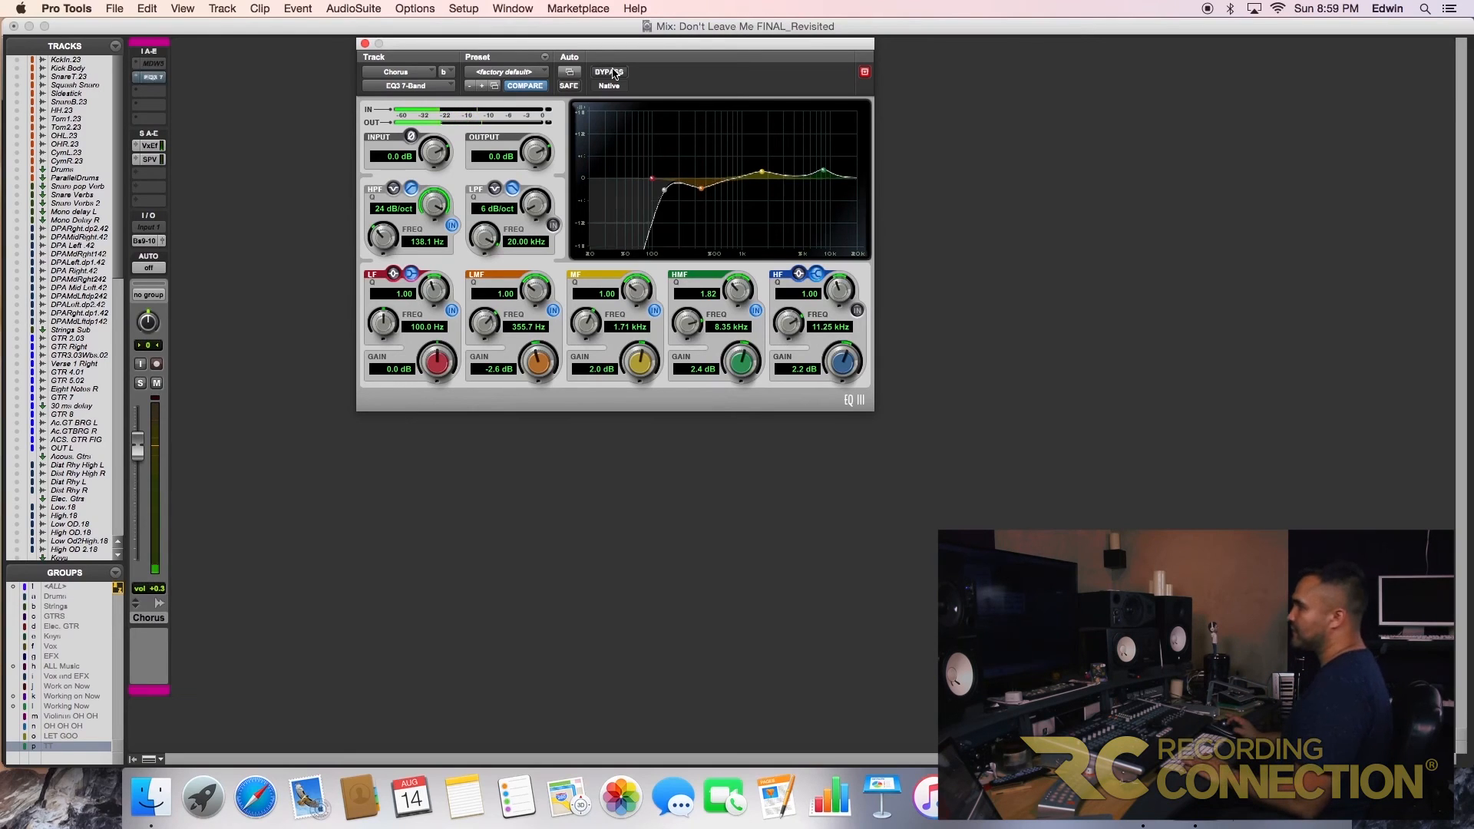
{"action": "left_click", "coordinate": [610, 73]}
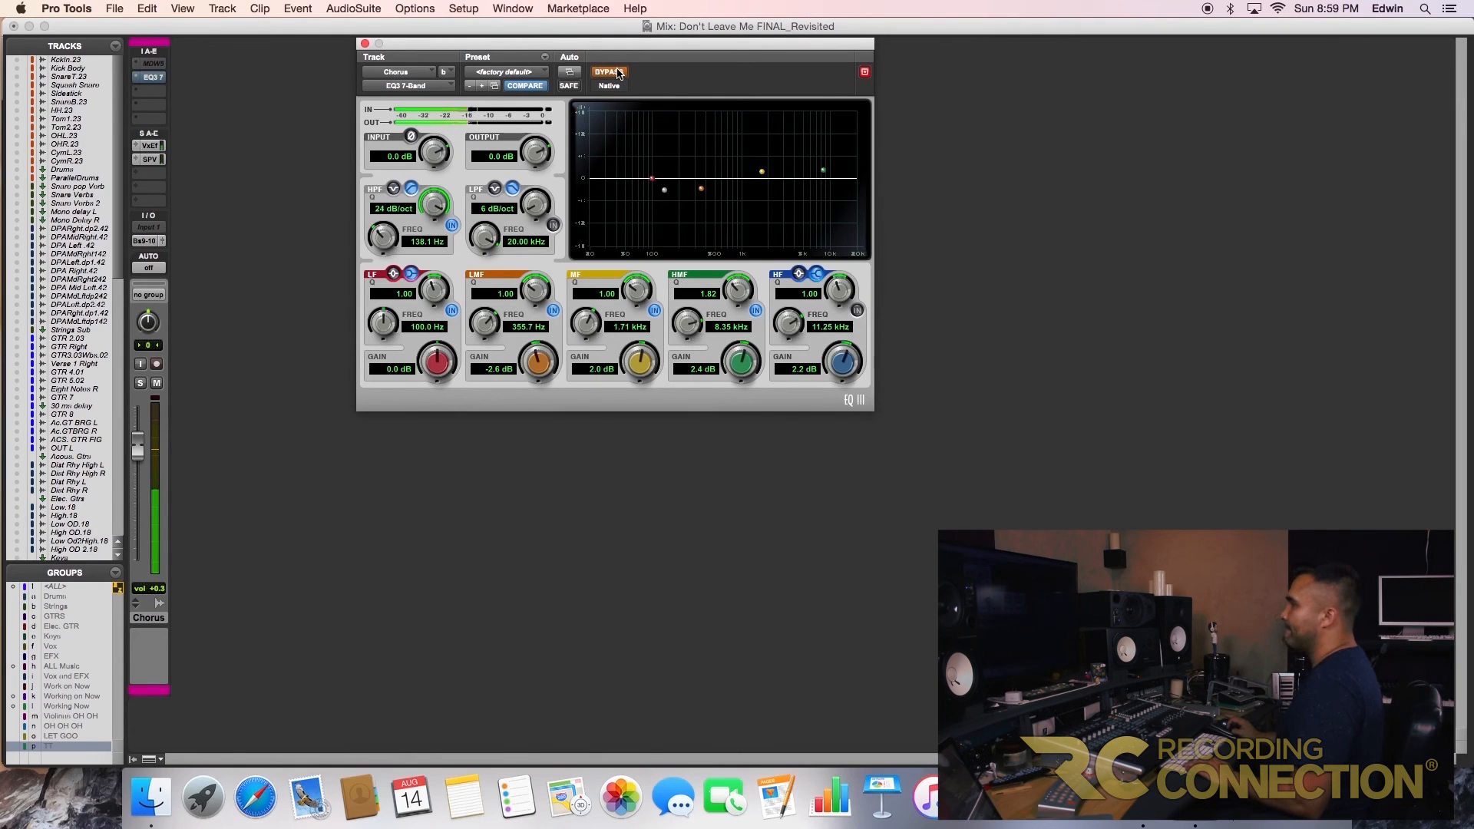
{"action": "left_click", "coordinate": [609, 73]}
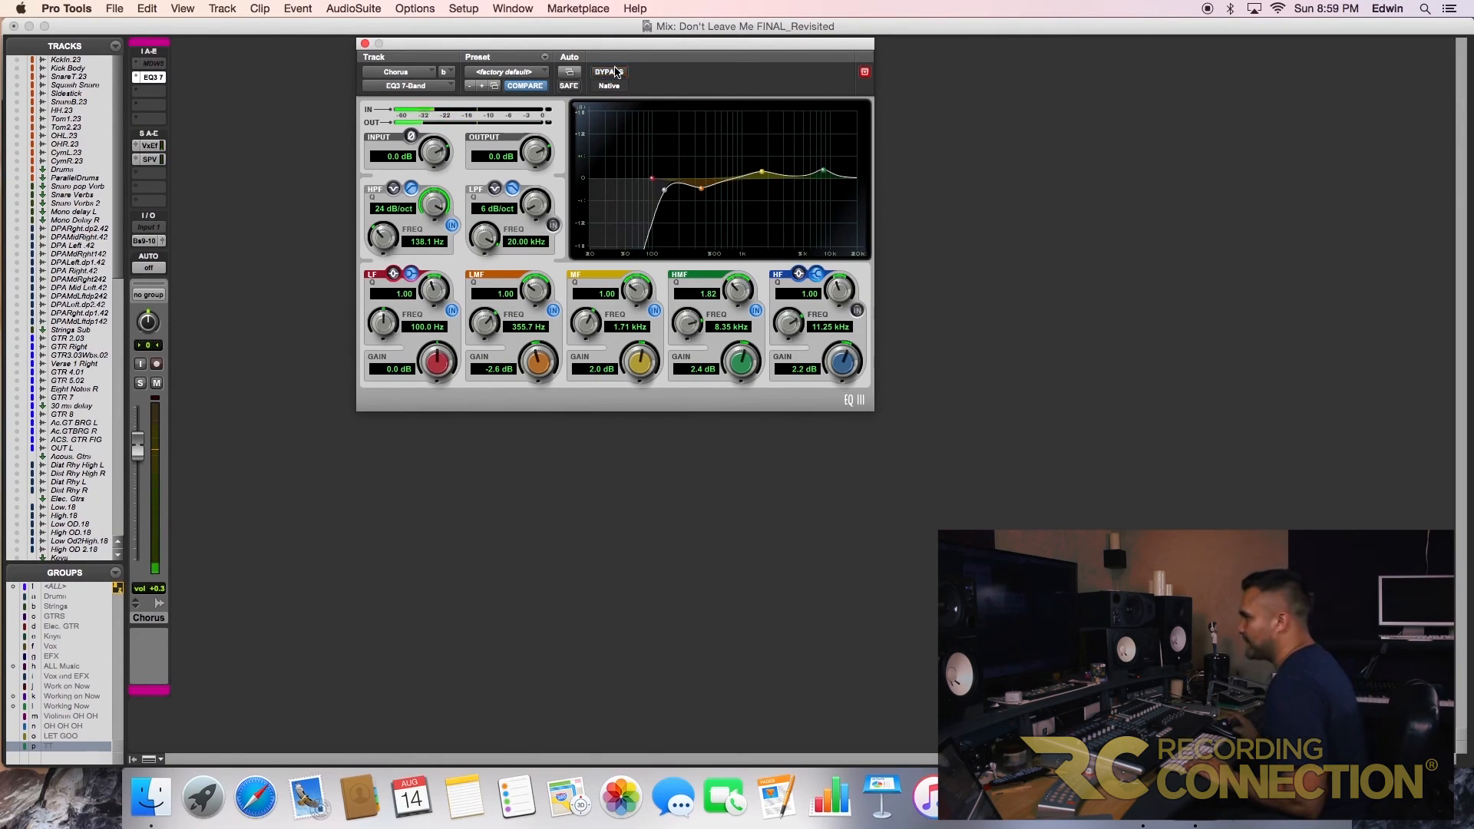